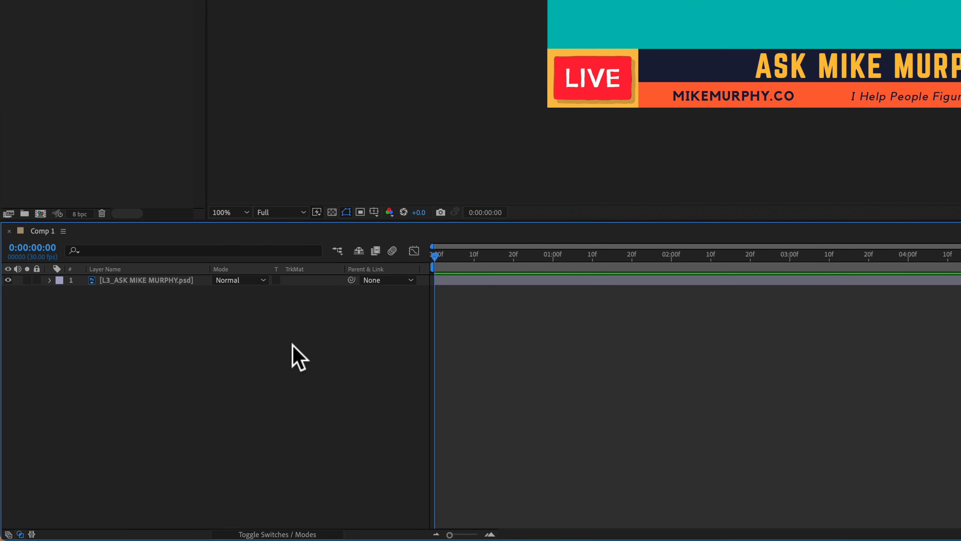
Import L3_ASK MIKE MURPHY_NOBG.psd with Import Kind left as Footage with Merged Layers.
{"action": "left_click", "coordinate": [150, 280]}
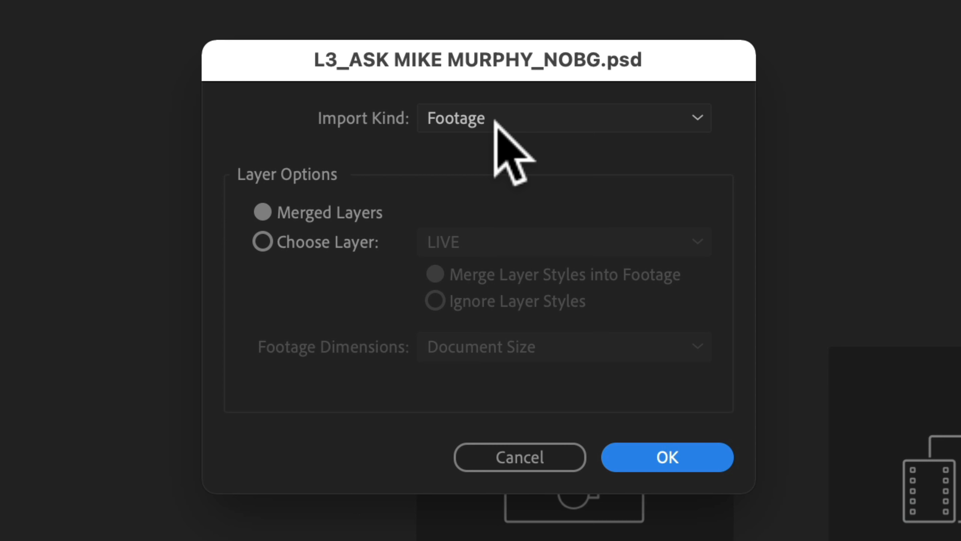
{"action": "left_click", "coordinate": [561, 118]}
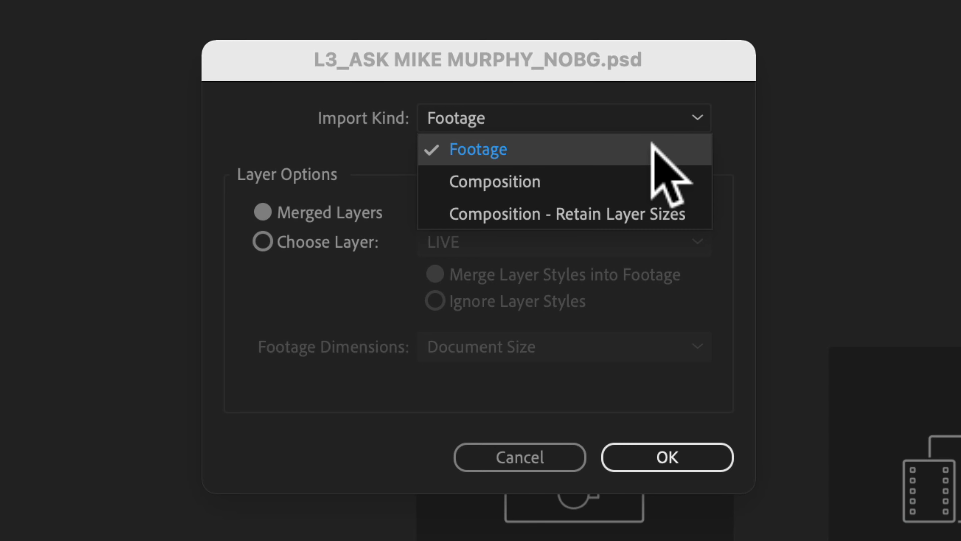
{"action": "left_click", "coordinate": [477, 149]}
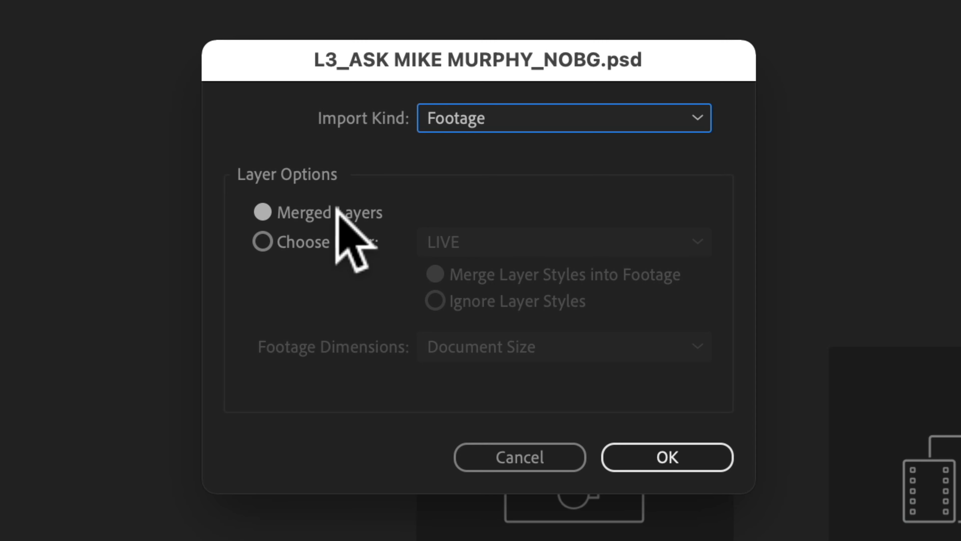
Confirm the import and check the merged layer's Transform properties in its composition.
{"action": "left_click", "coordinate": [666, 457]}
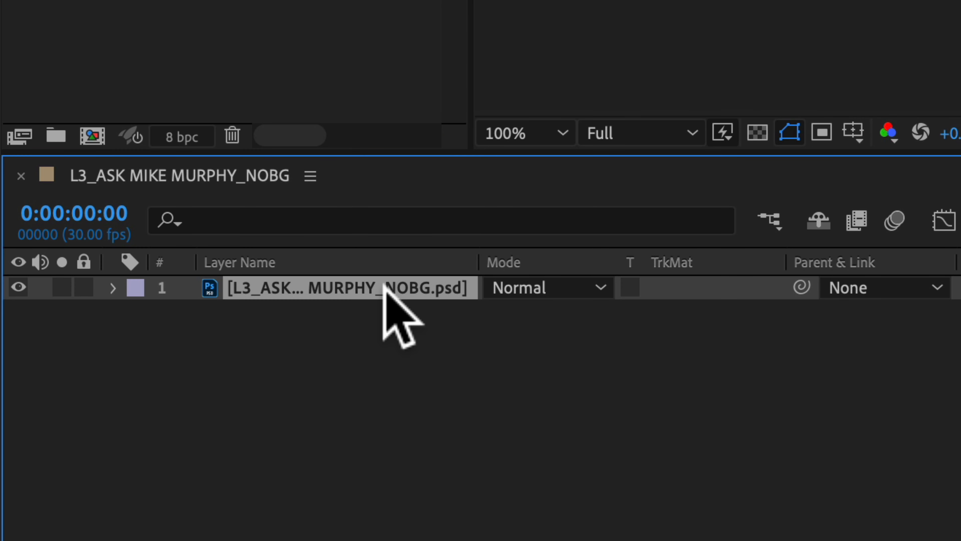
{"action": "left_click", "coordinate": [112, 289]}
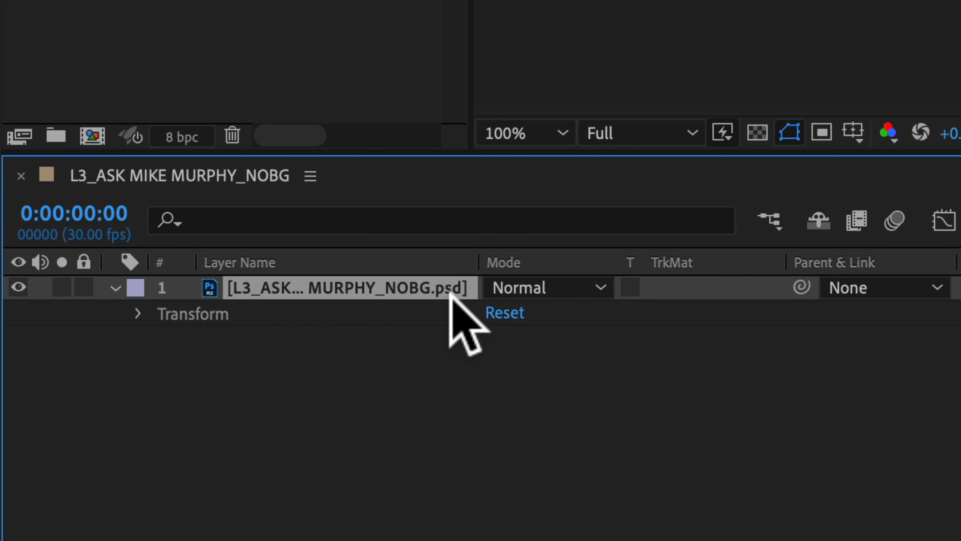
{"action": "mouse_move", "coordinate": [301, 374]}
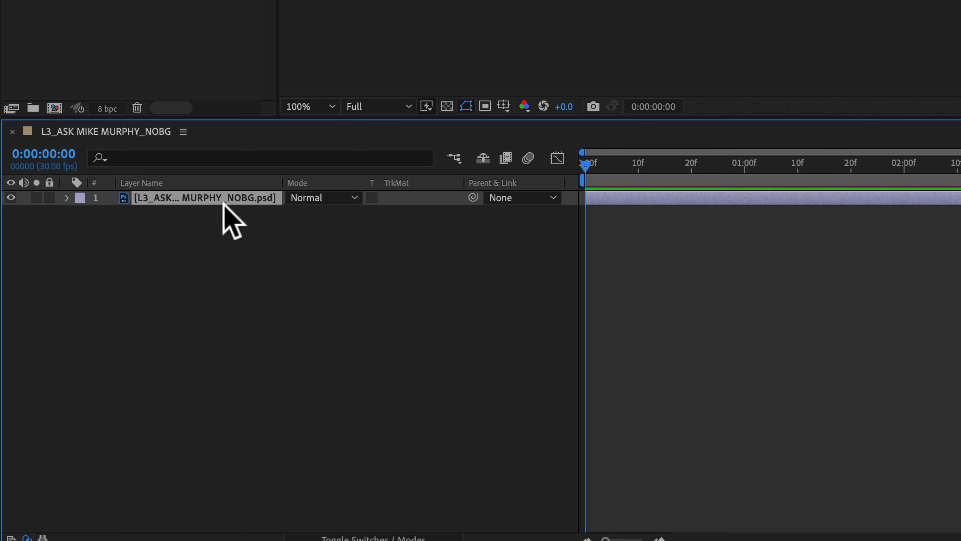
{"action": "mouse_move", "coordinate": [263, 245]}
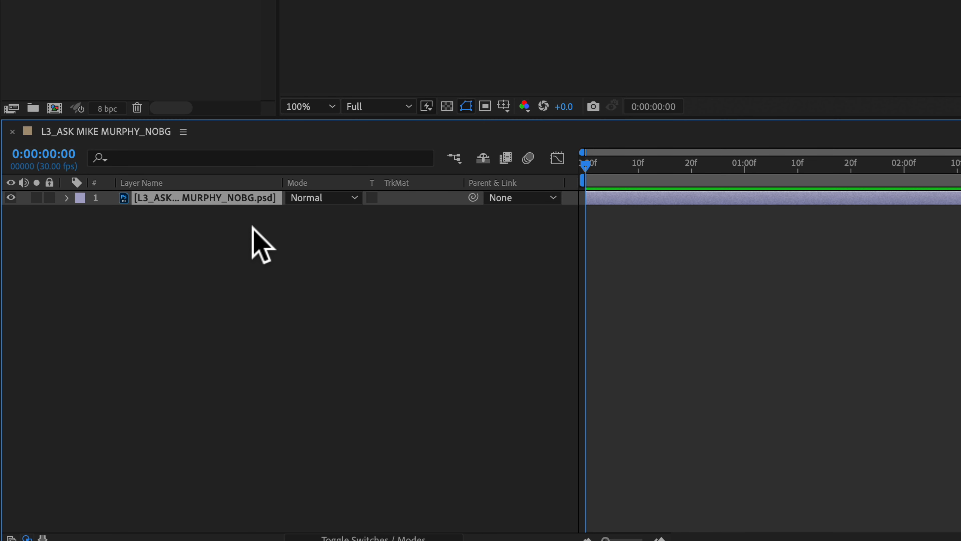
{"action": "left_click", "coordinate": [205, 197]}
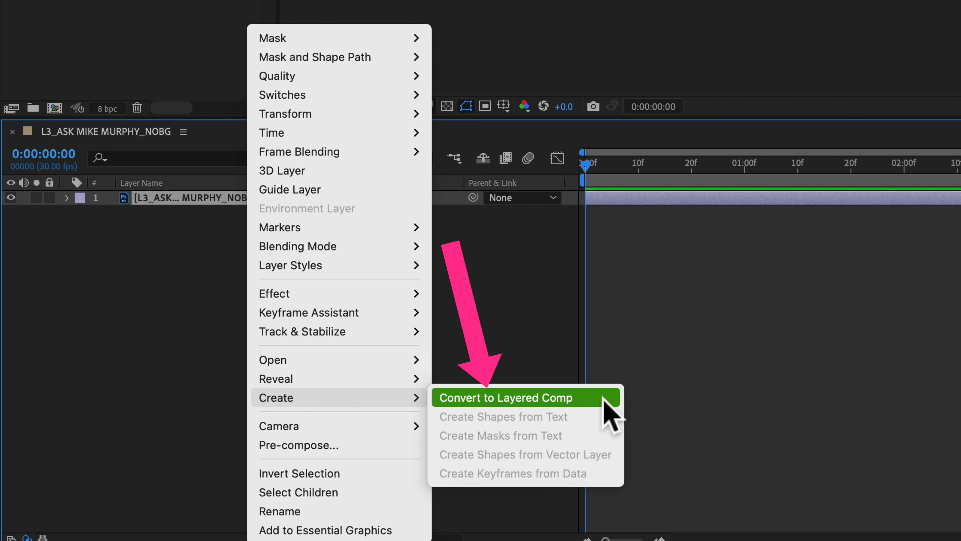
Convert the merged footage into a layered comp holding the eight Photoshop layers.
{"action": "left_click", "coordinate": [505, 397]}
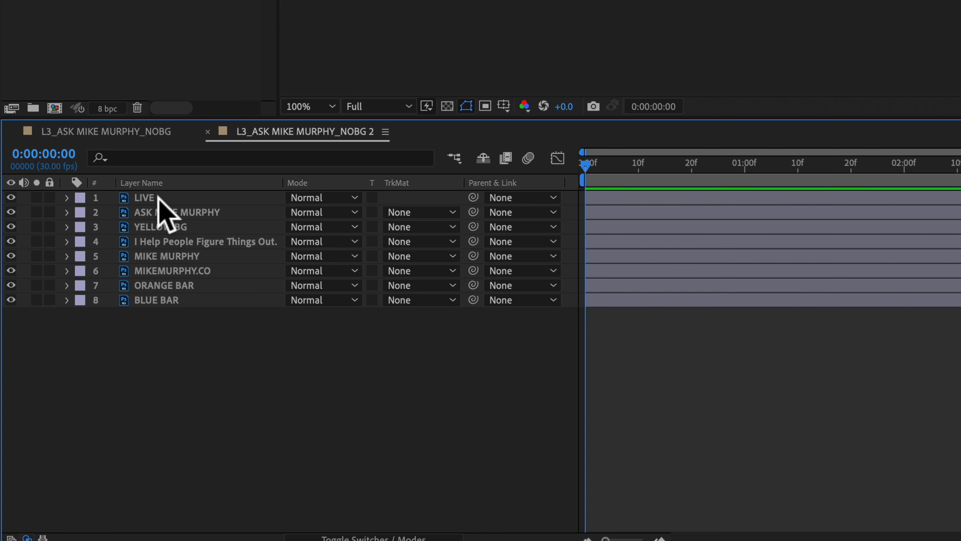
Send the LIVE layer's source PSD to Photoshop via Open > Edit Original.
{"action": "left_click", "coordinate": [144, 197]}
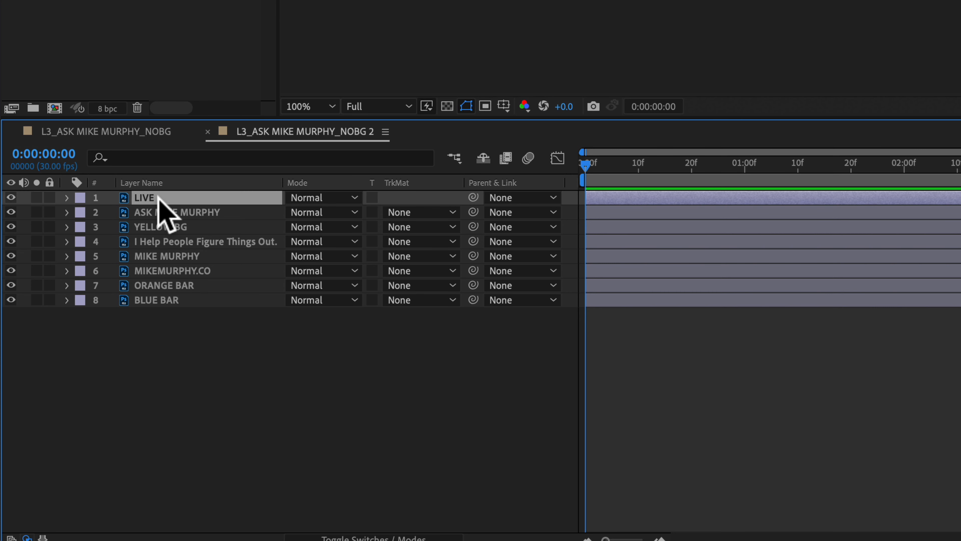
{"action": "right_click", "coordinate": [162, 211]}
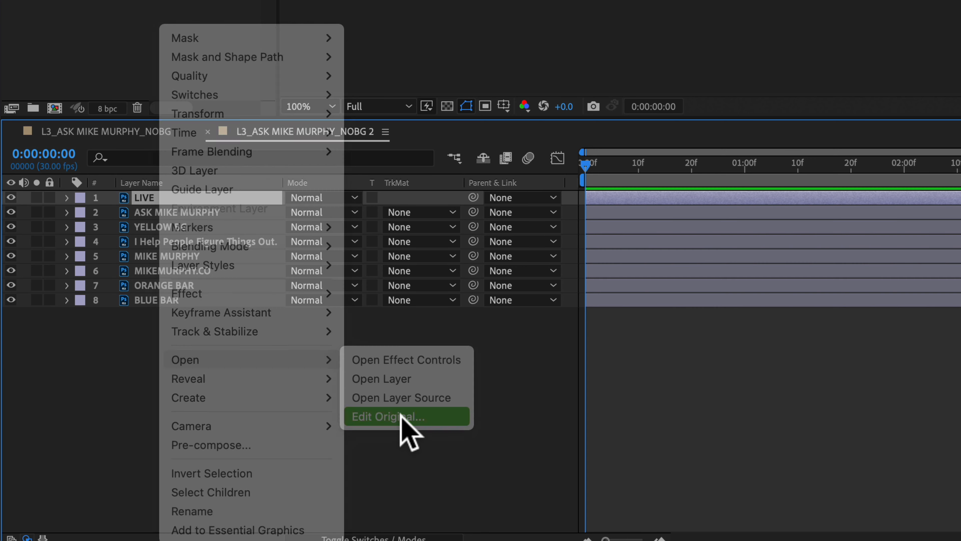
{"action": "left_click", "coordinate": [387, 416]}
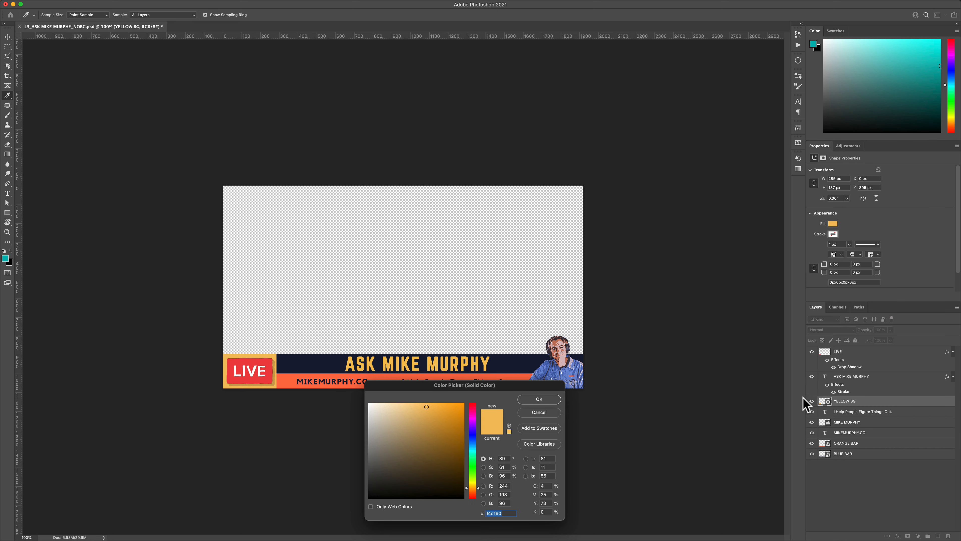
Recolour the YELLOW BG layer to teal and return to After Effects.
{"action": "left_click", "coordinate": [539, 399]}
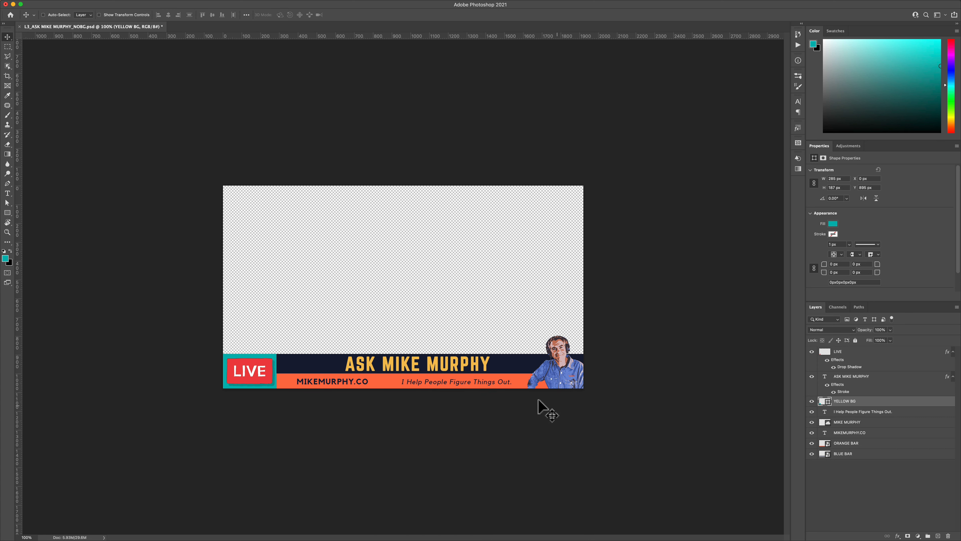
{"action": "left_click", "coordinate": [59, 4]}
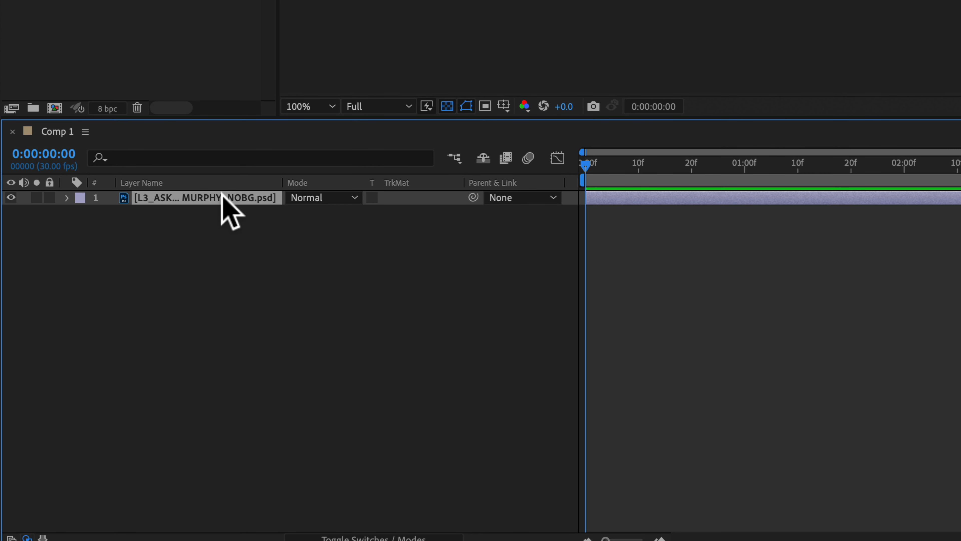
Convert Comp 1's merged PSD footage layer into a layered comp.
{"action": "right_click", "coordinate": [227, 202]}
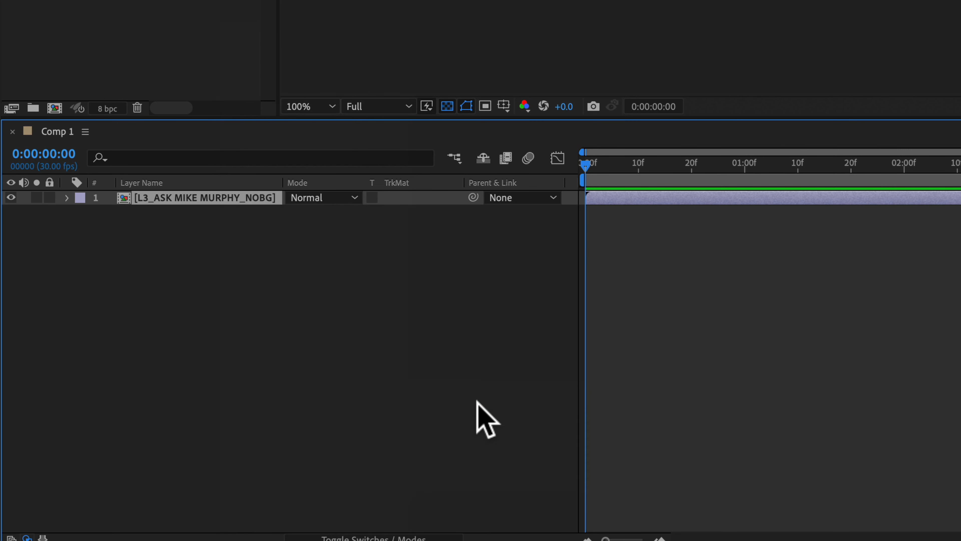
{"action": "mouse_move", "coordinate": [134, 221]}
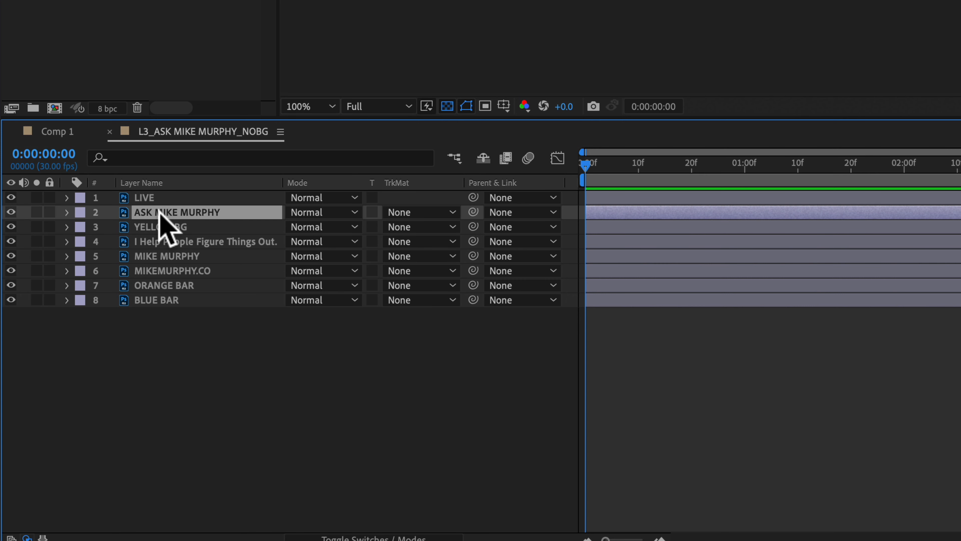
Edit the ASK MIKE MURPHY layer's original PSD in Photoshop and bring up YELLOW BG's fill colour.
{"action": "right_click", "coordinate": [177, 211]}
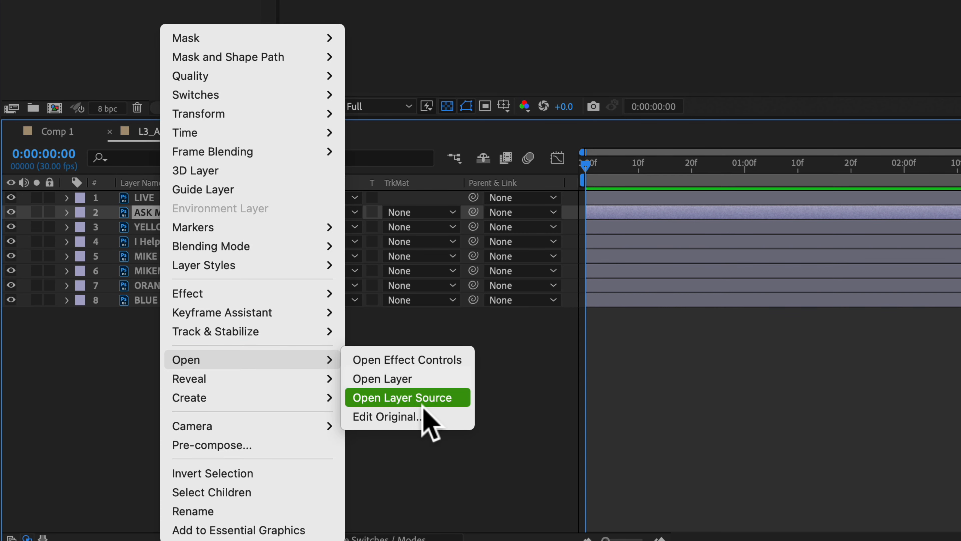
{"action": "left_click", "coordinate": [402, 397]}
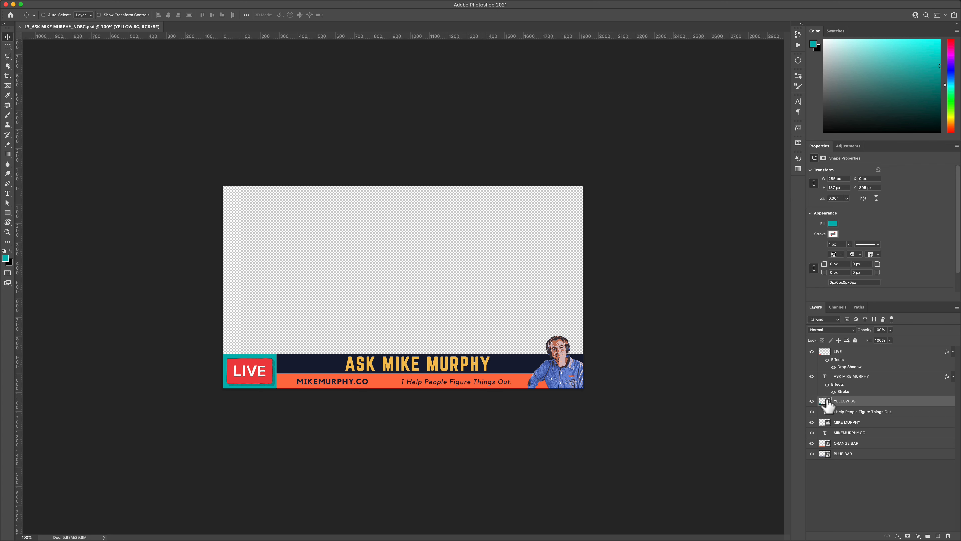
{"action": "left_click", "coordinate": [833, 224]}
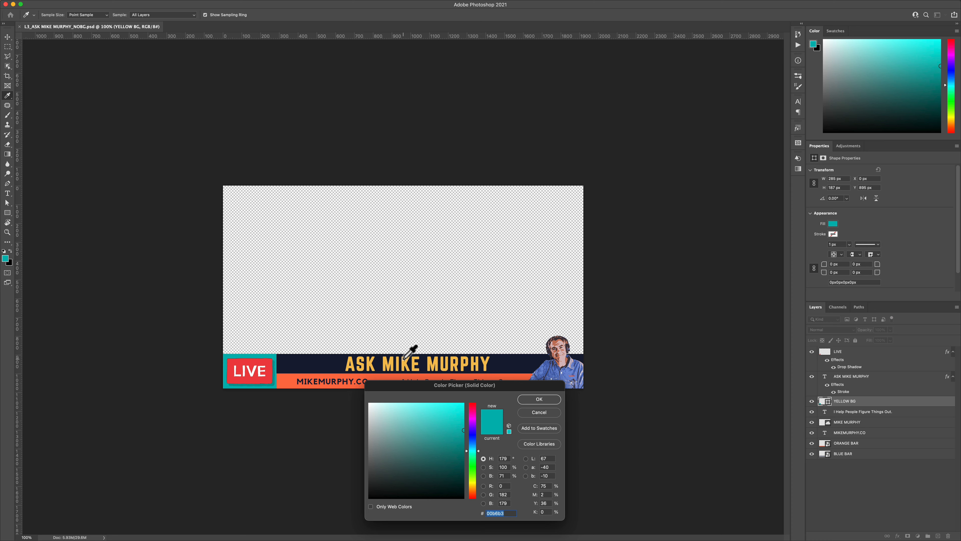